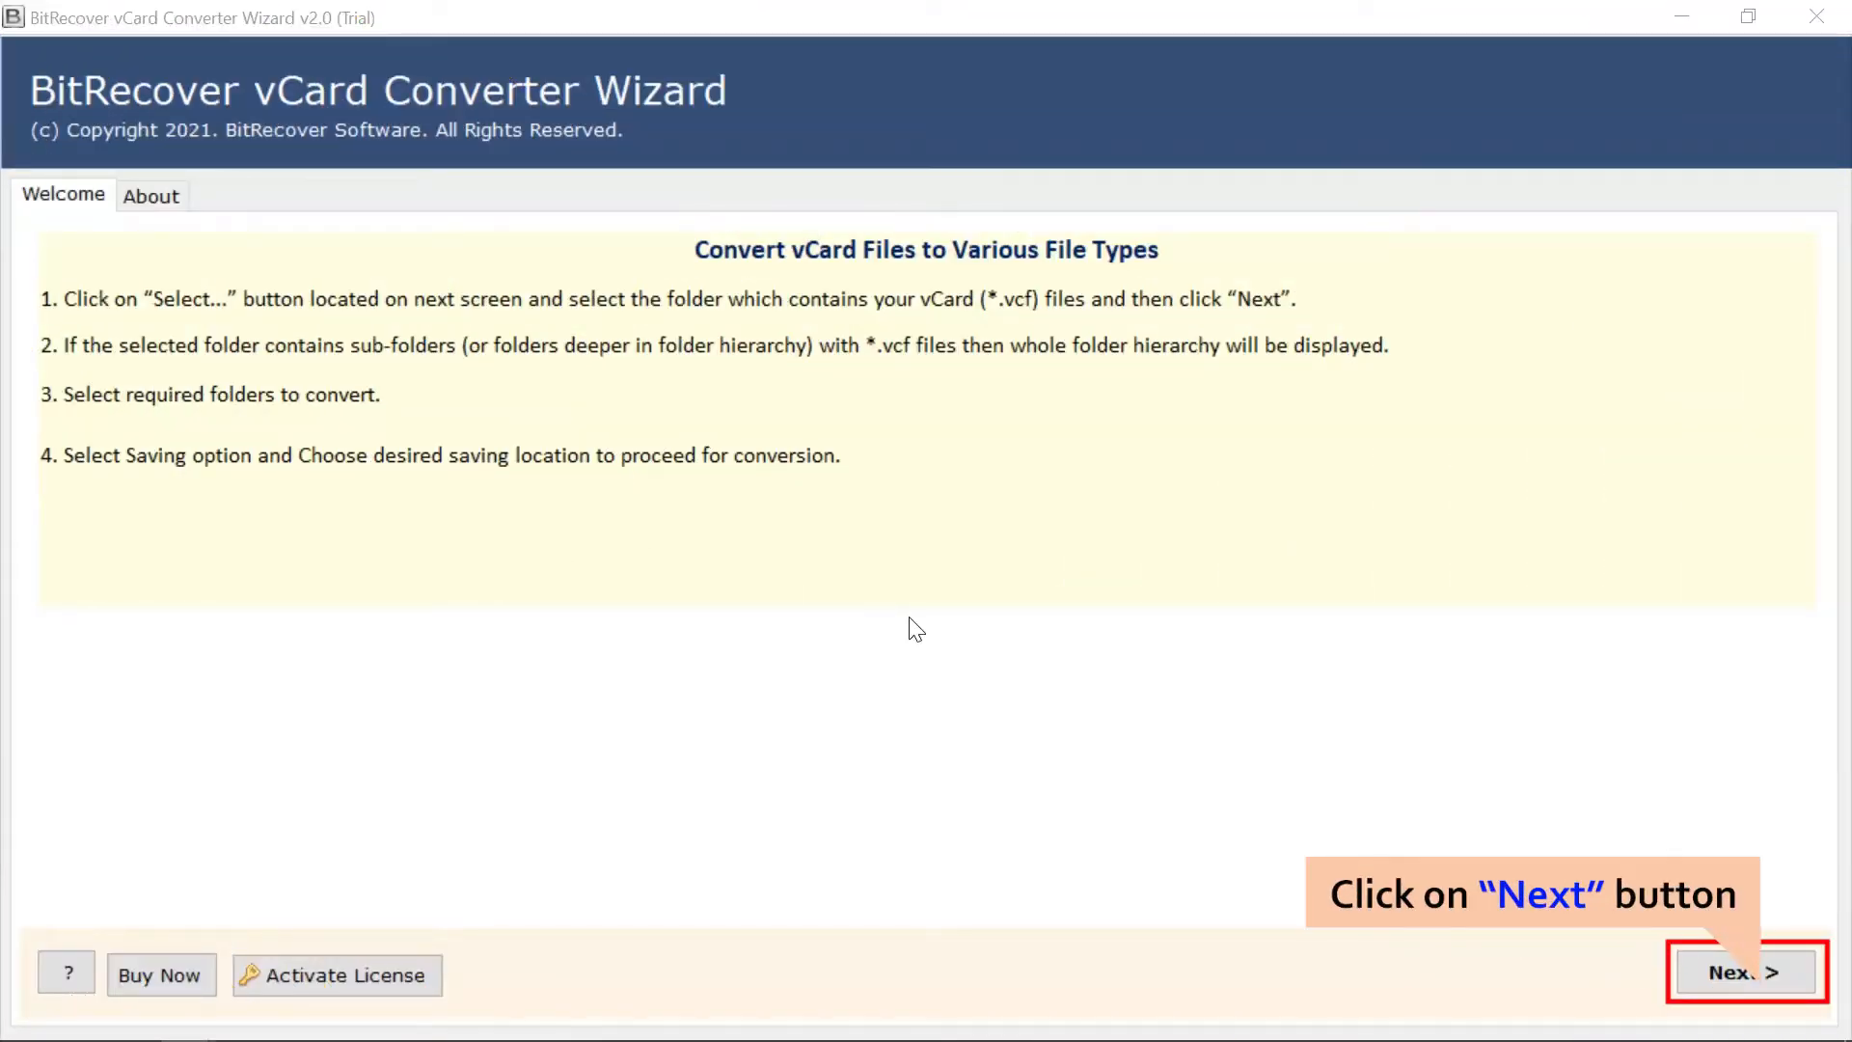
mouse_move(1566, 934)
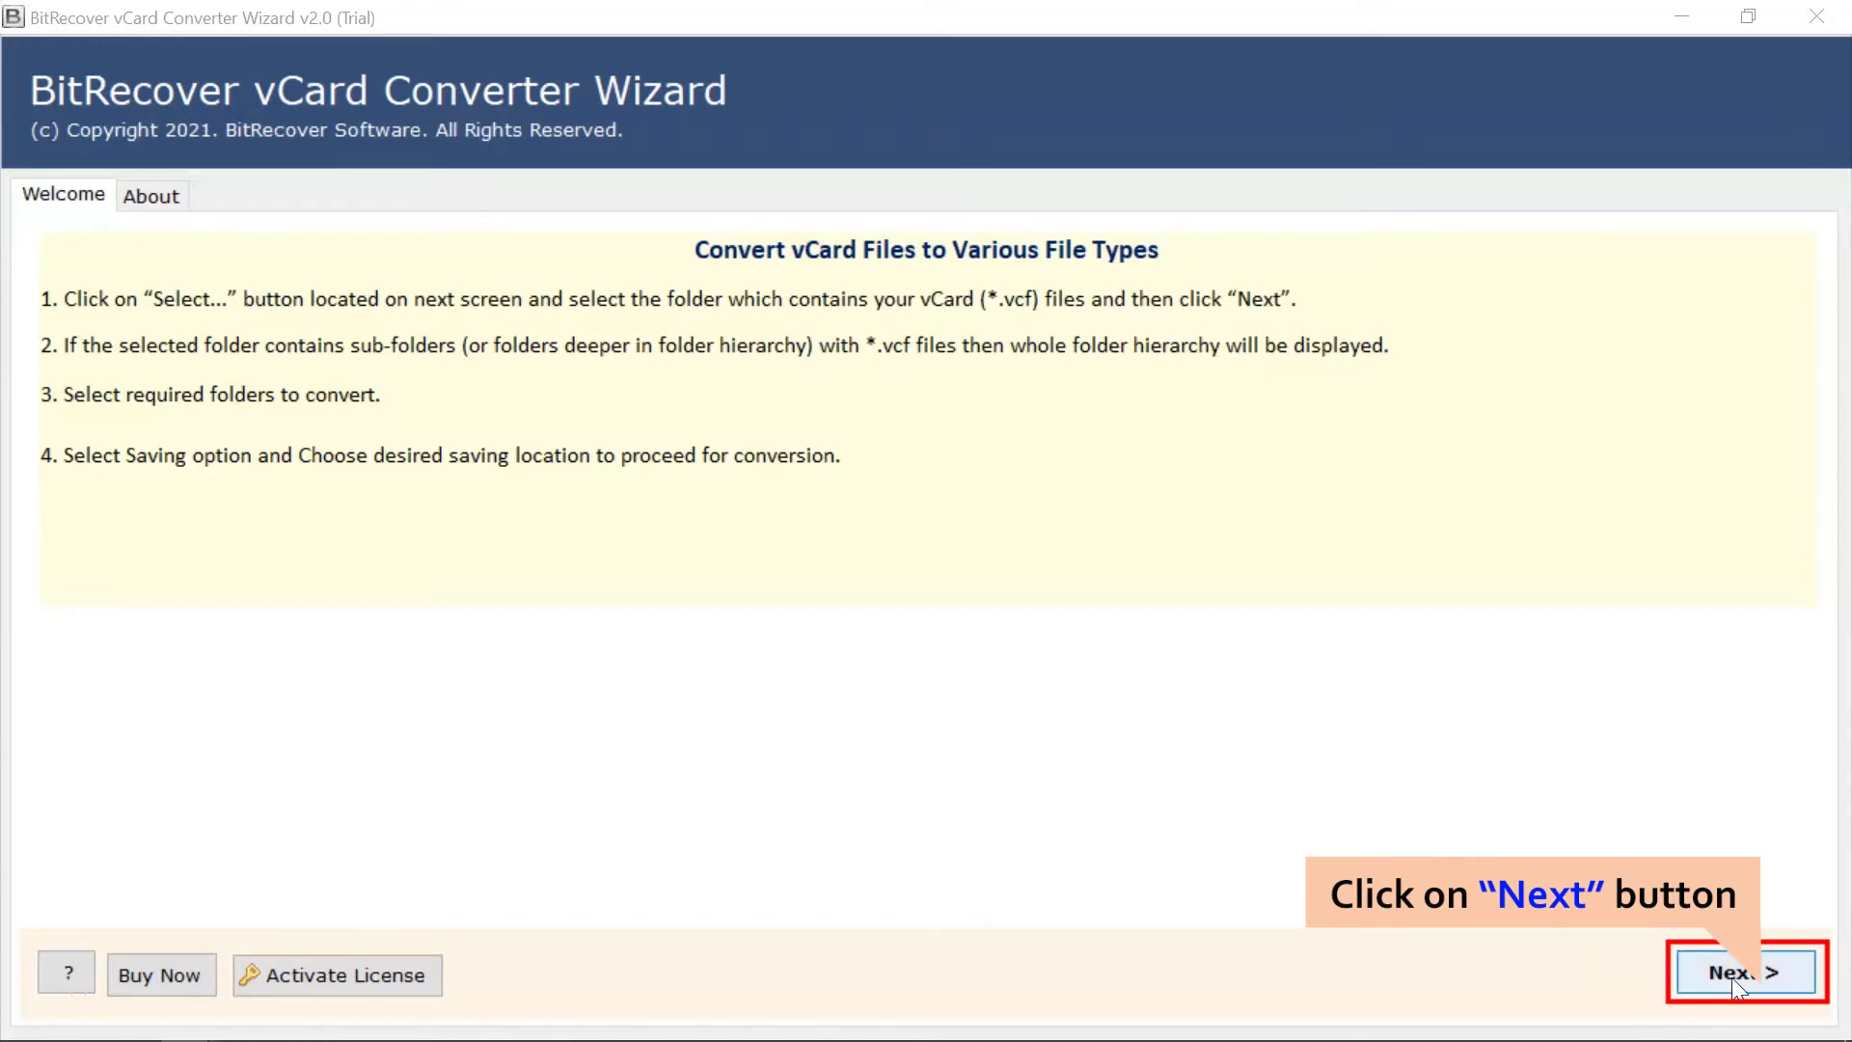
Advance from the Welcome page to the Select File(s) page
click(1744, 972)
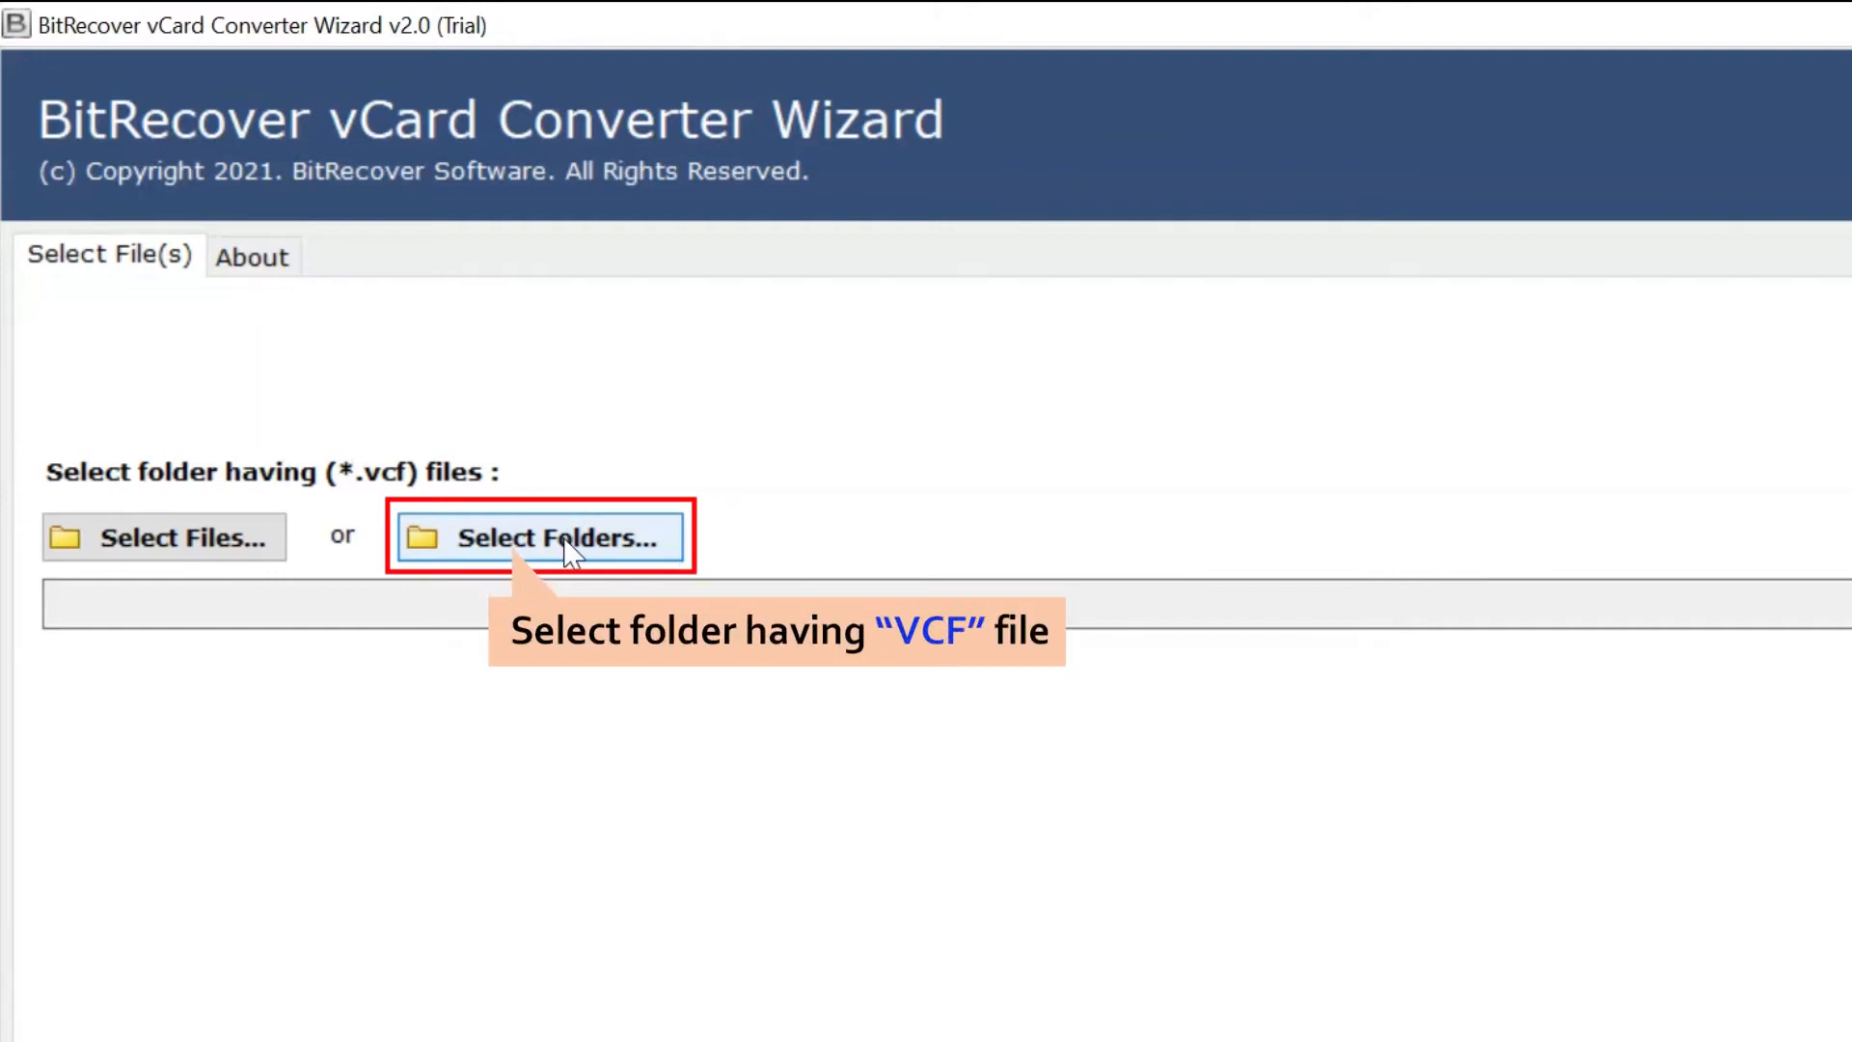
Choose the 'My vCard data 2' folder as the vCard source via Select Folders
click(538, 536)
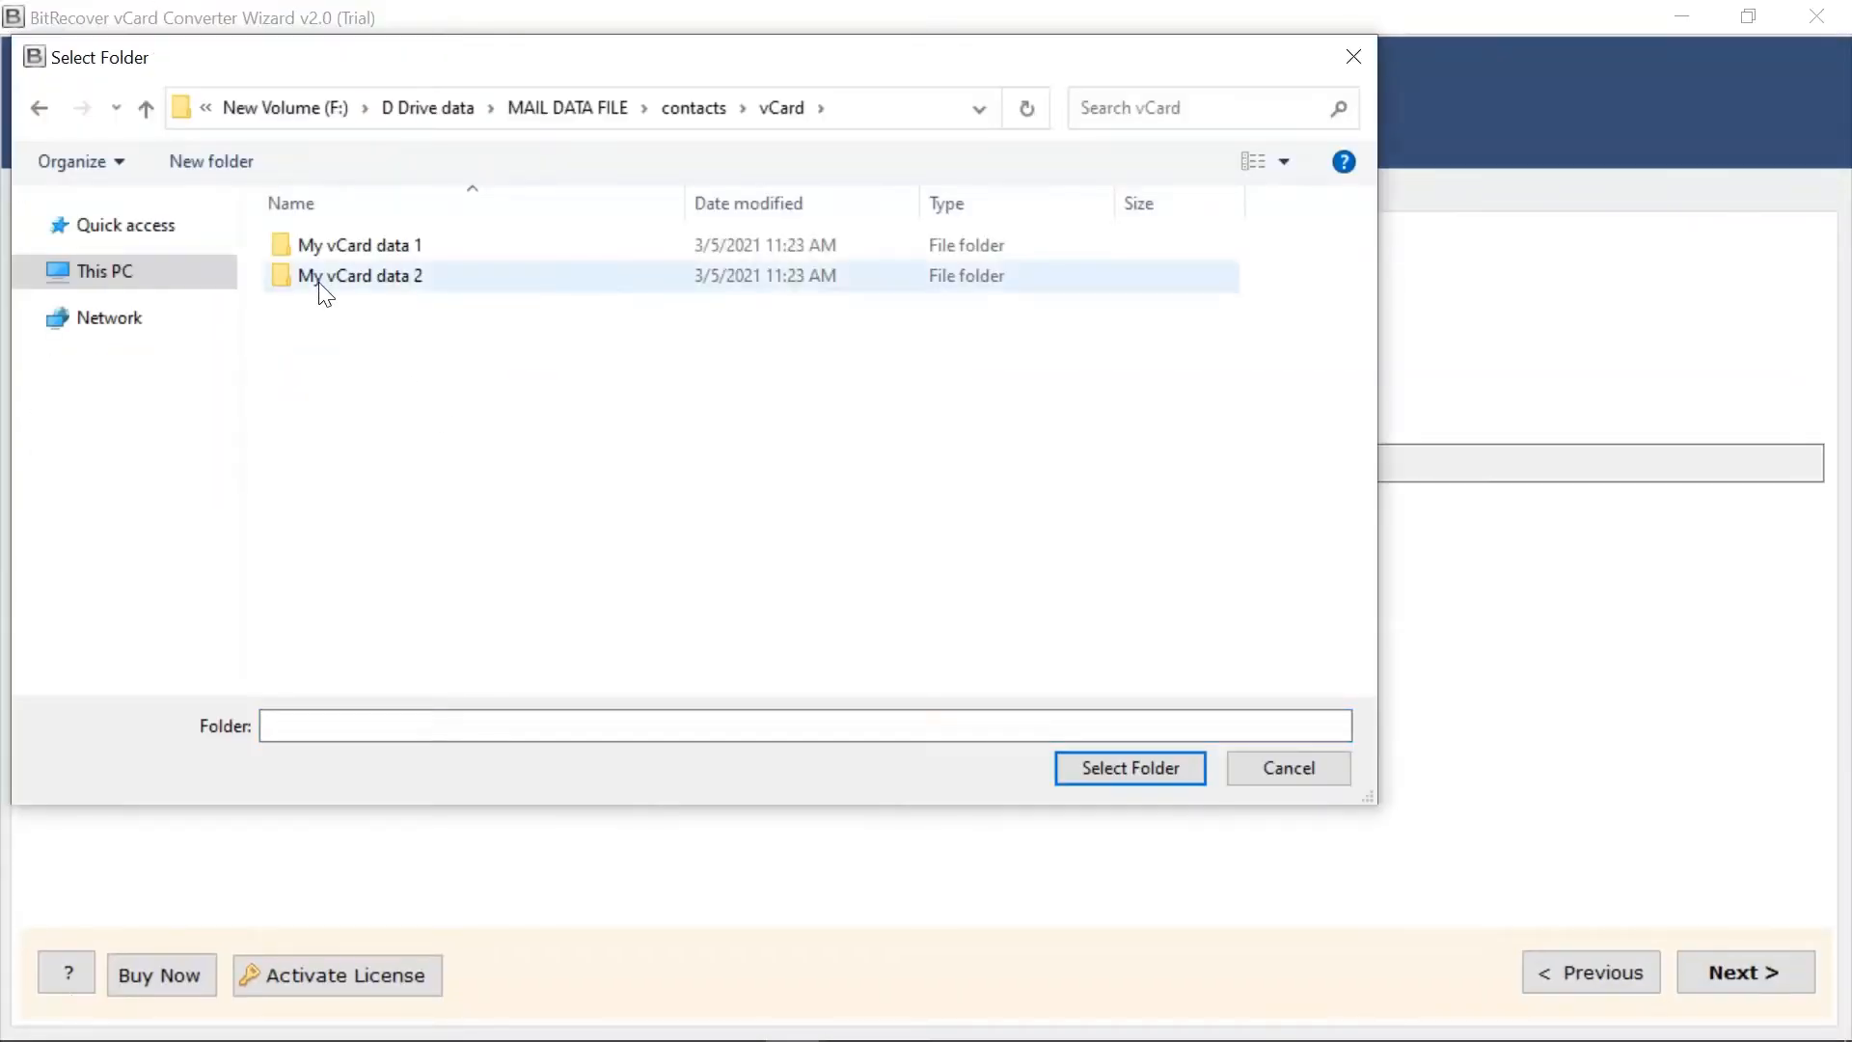
click(362, 276)
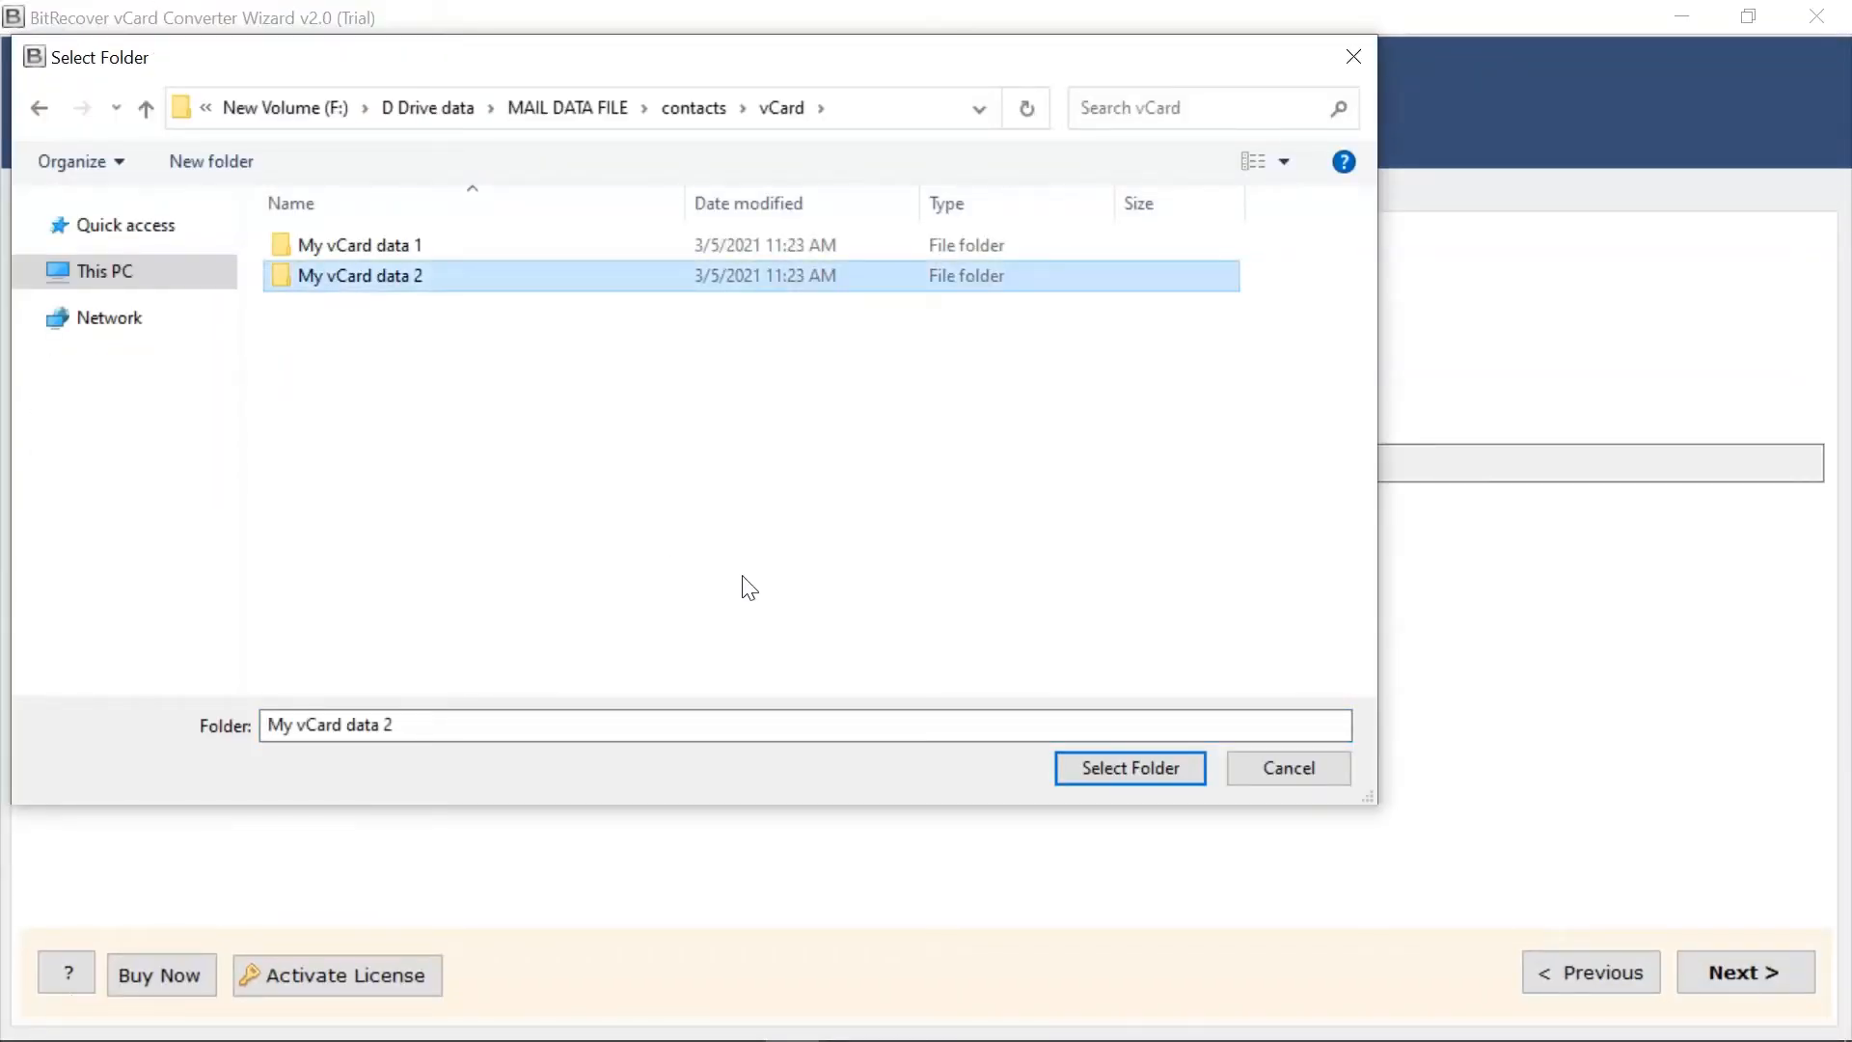
click(1128, 768)
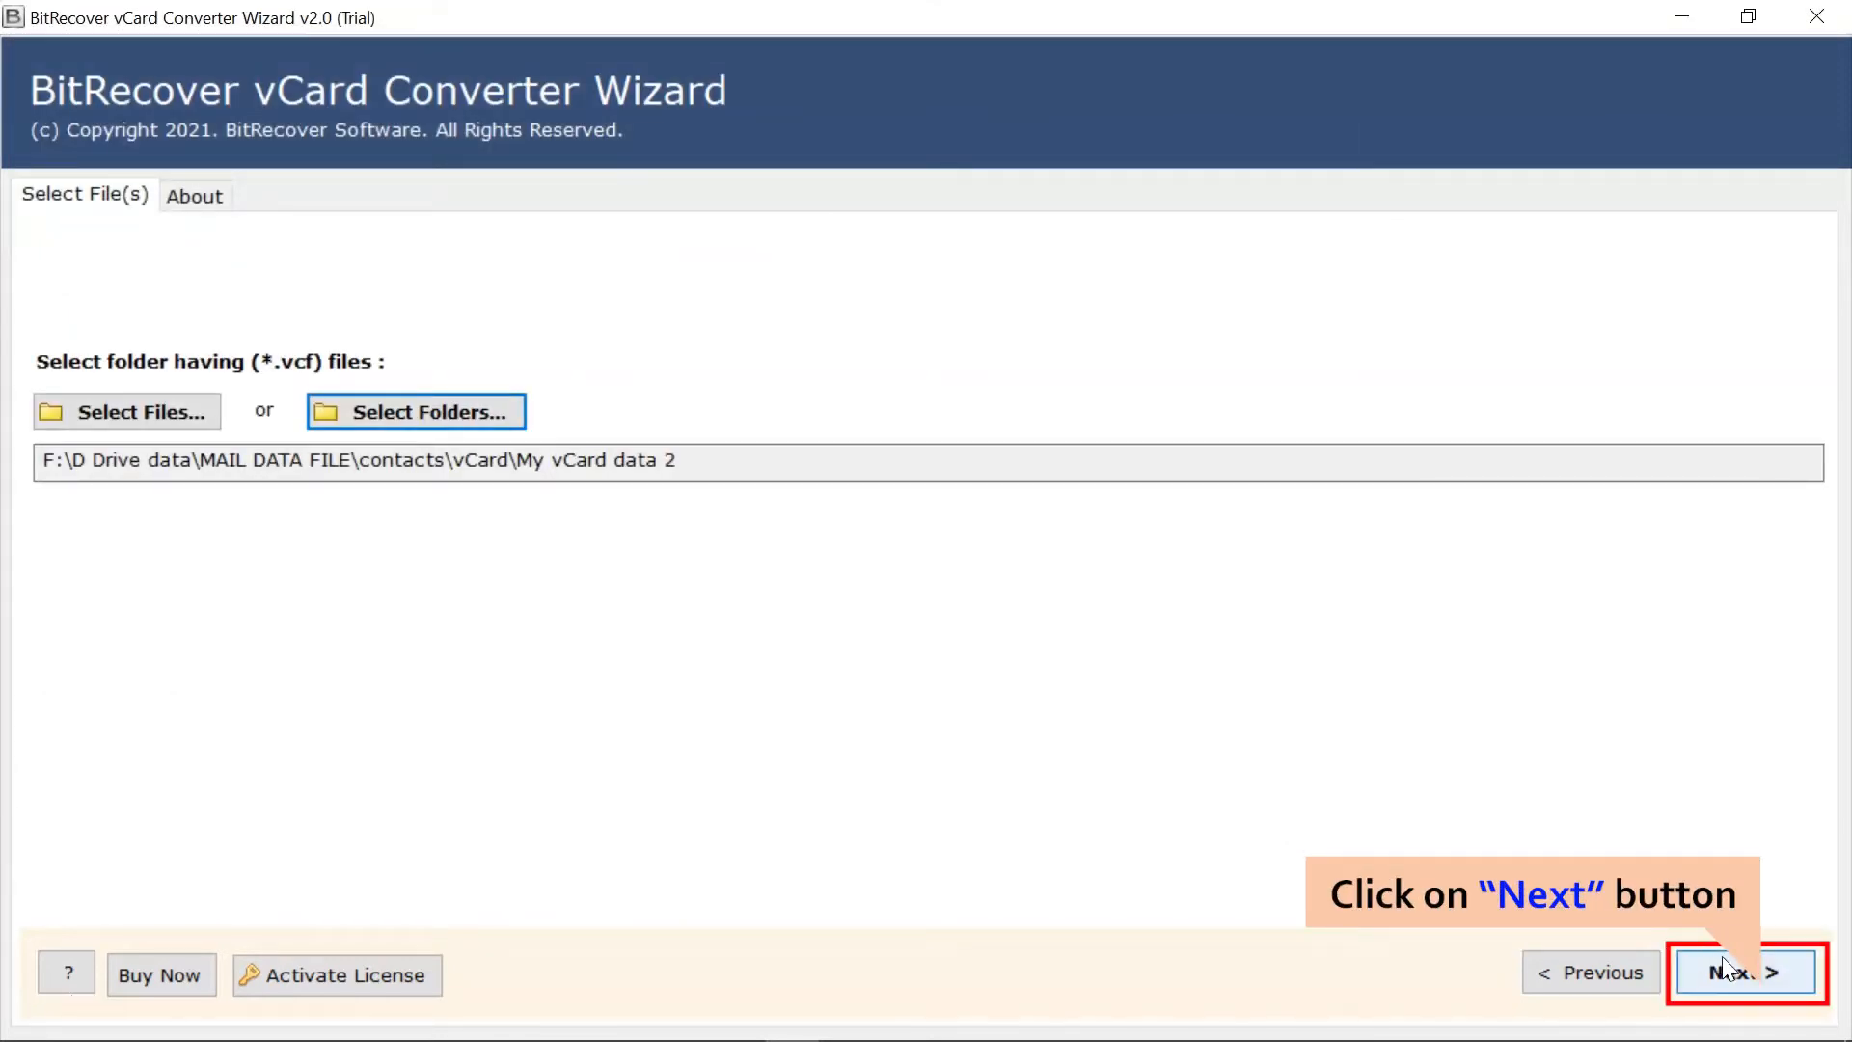
Check the whole 'My vCard data 2' folder with its ten .vcf files and continue to saving options
click(1743, 970)
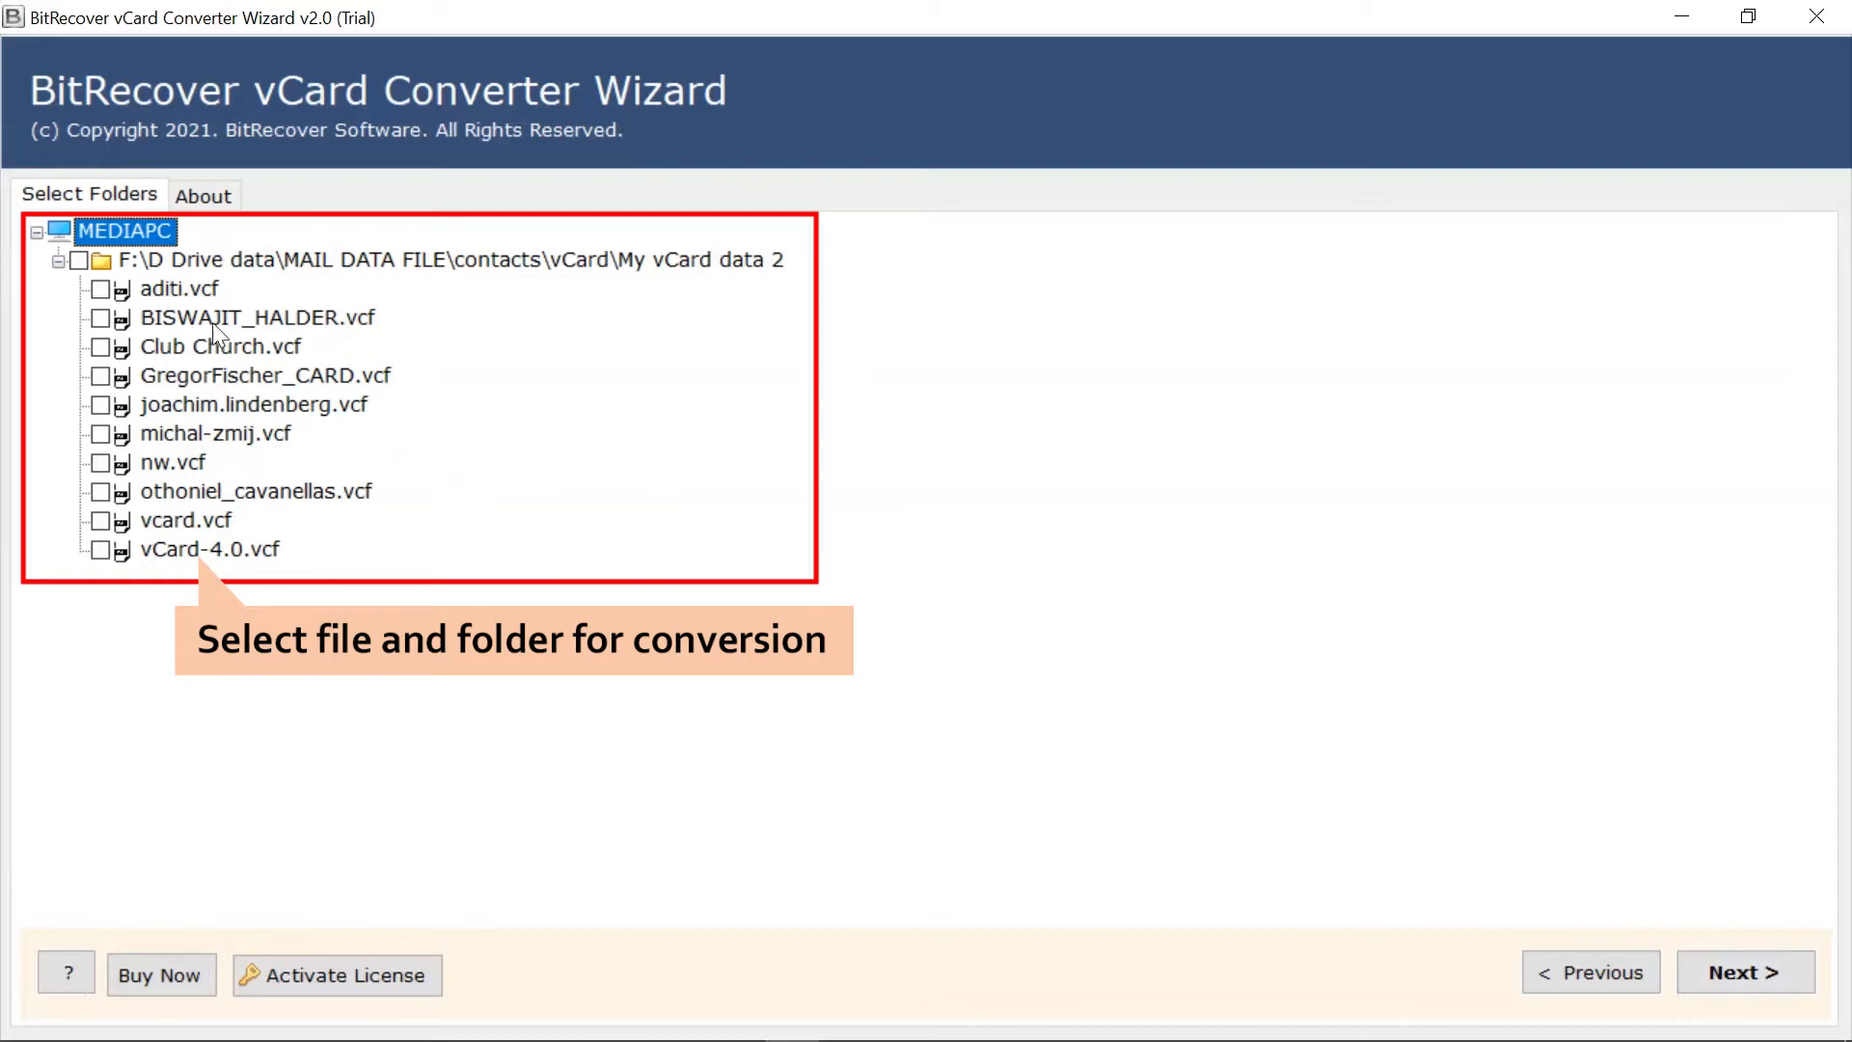
click(77, 260)
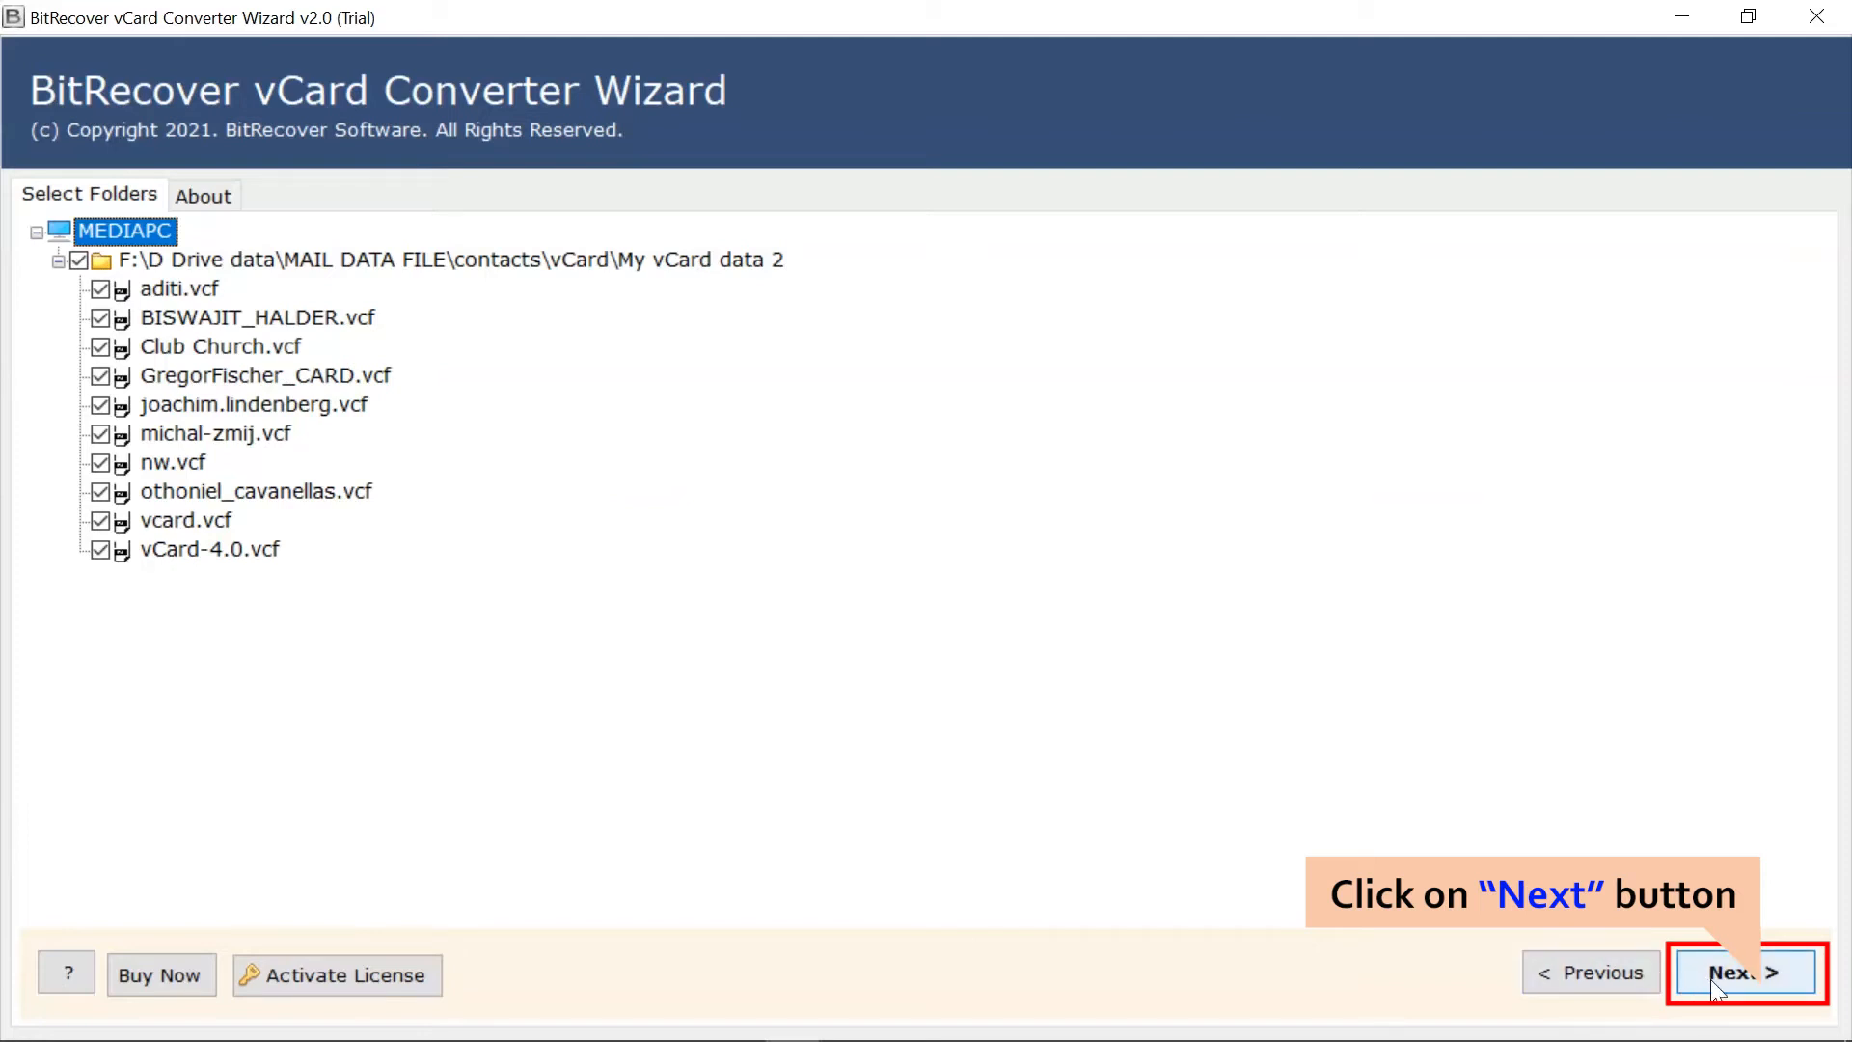
click(1744, 970)
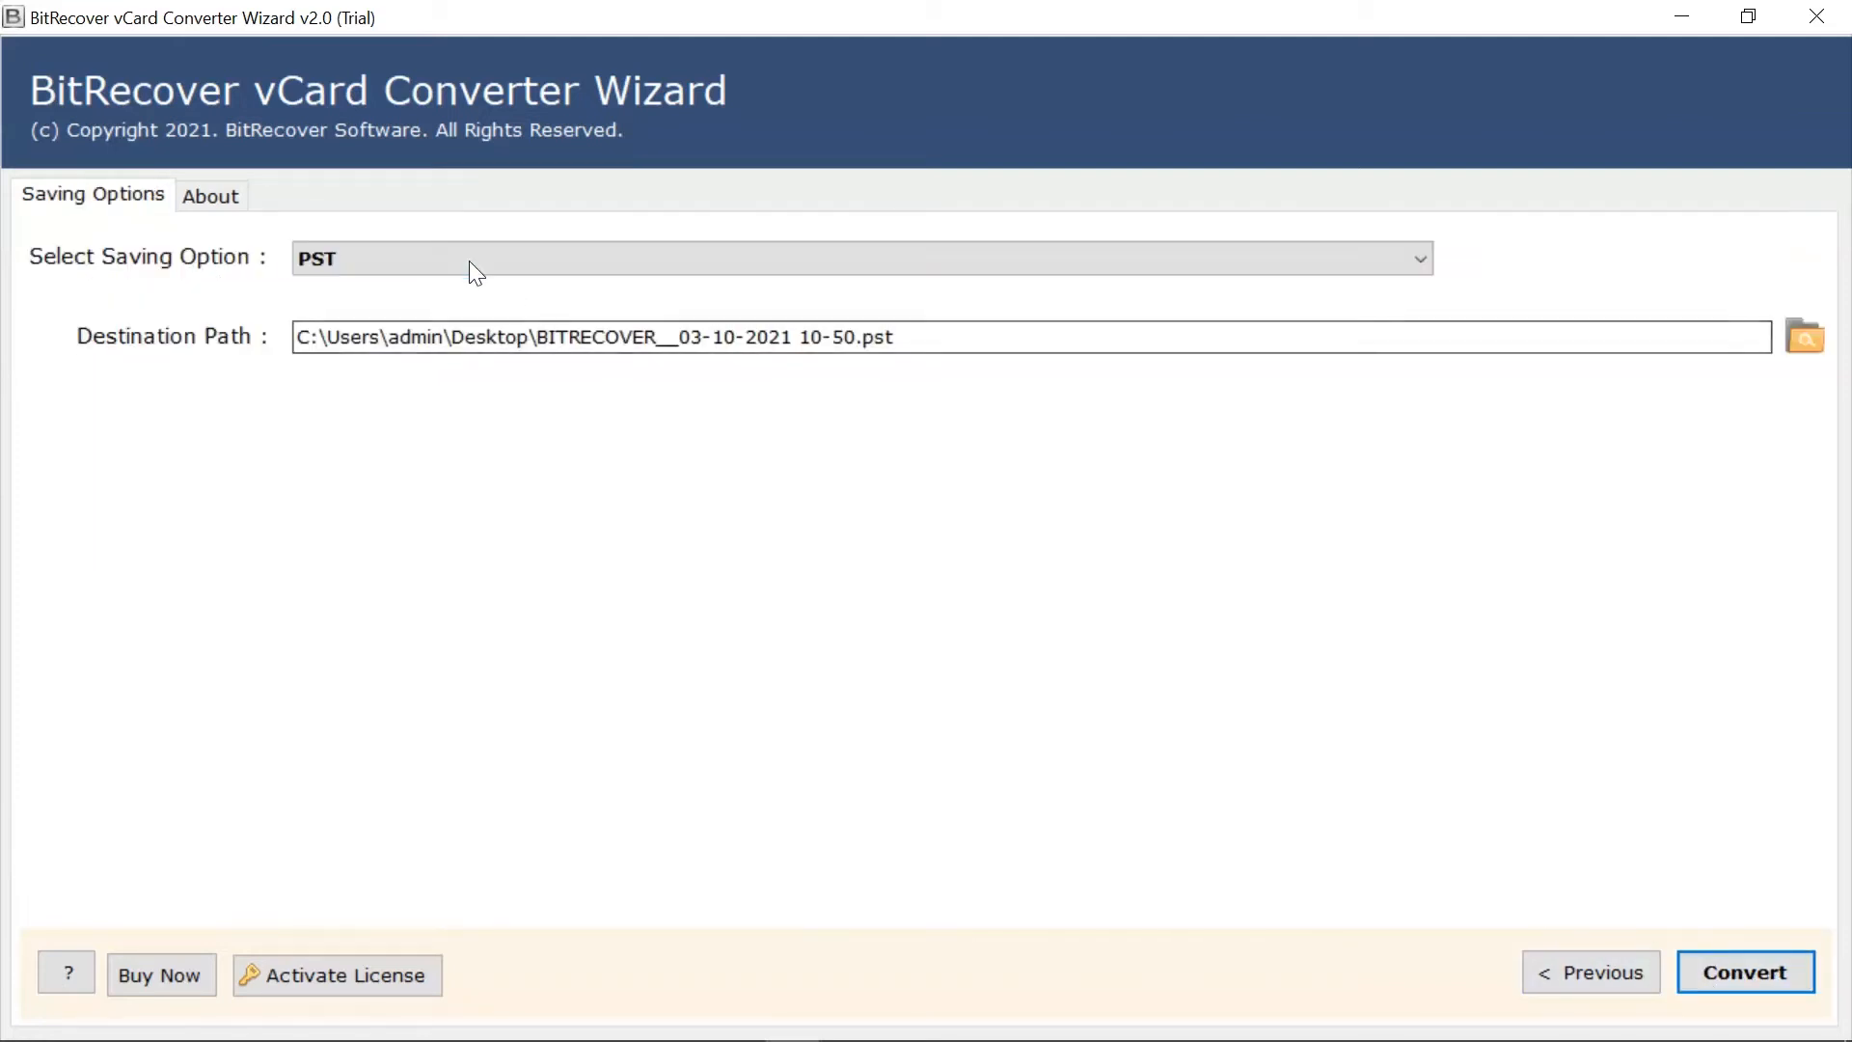
Choose CSV as the saving option and start the conversion to the desktop destination
click(860, 256)
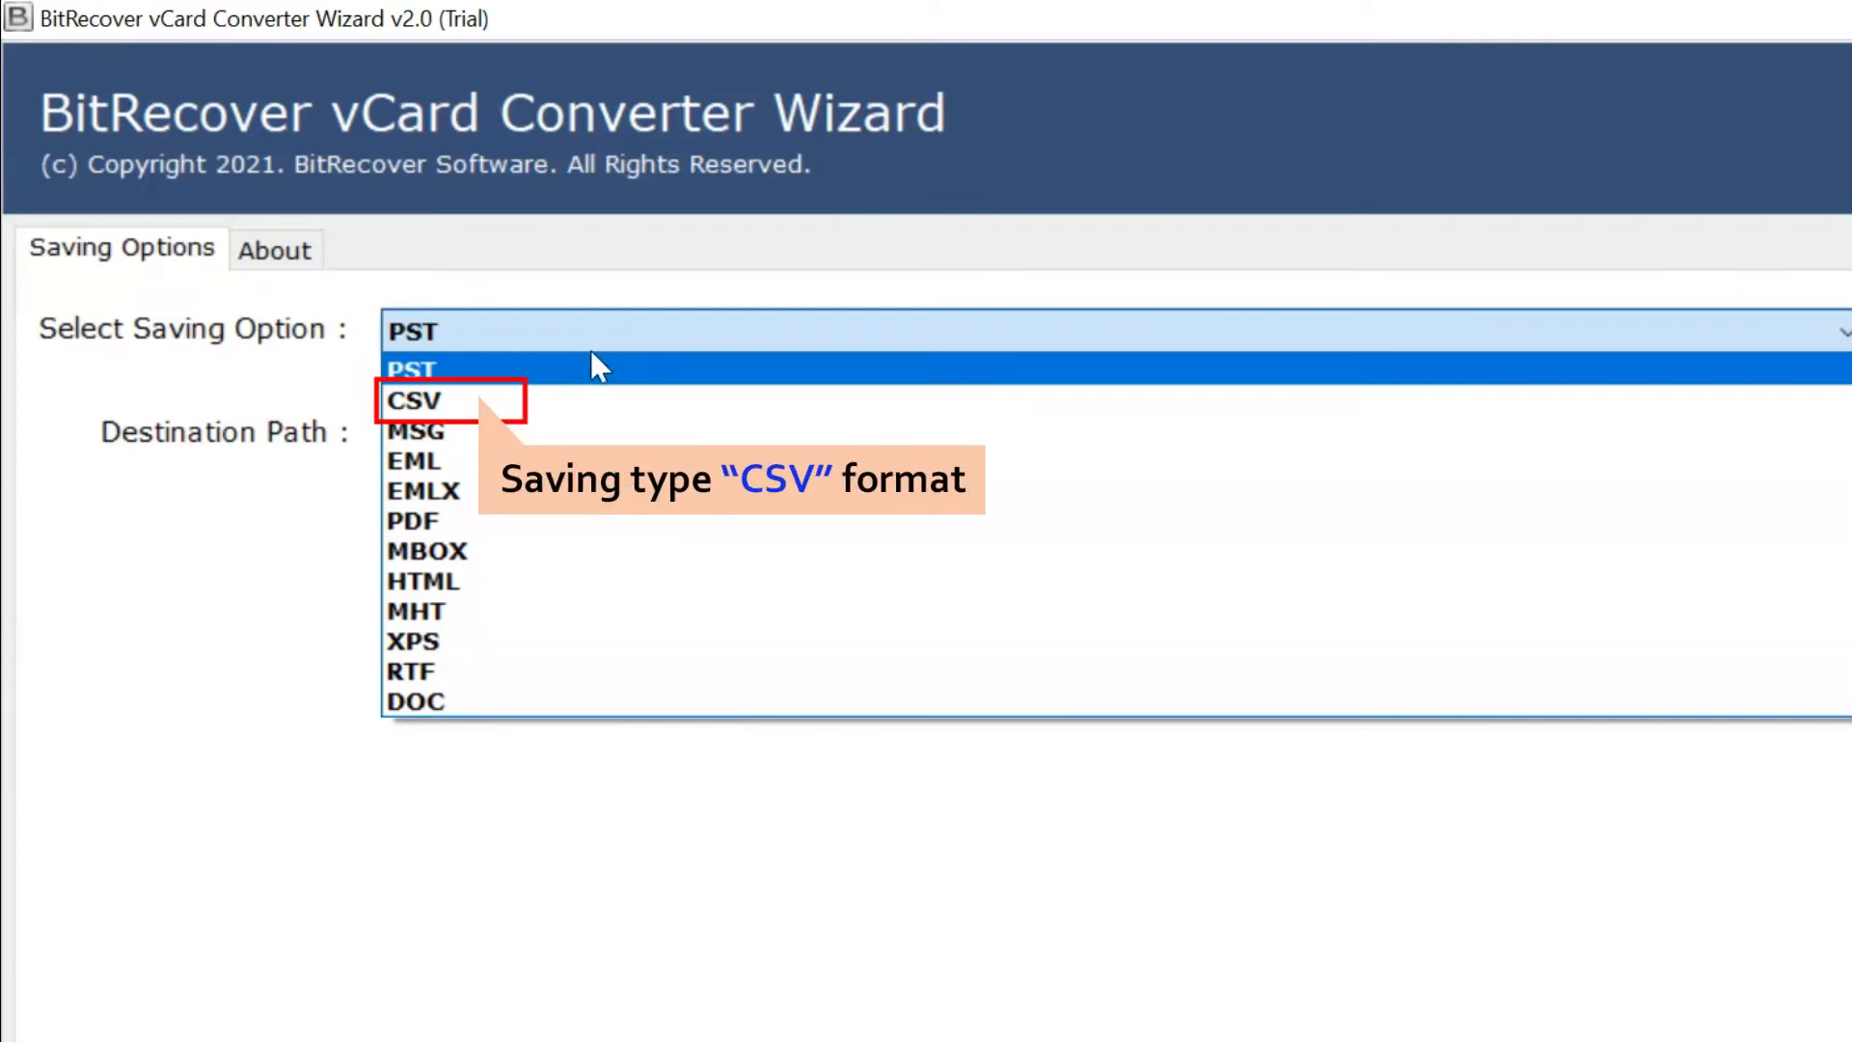
click(415, 400)
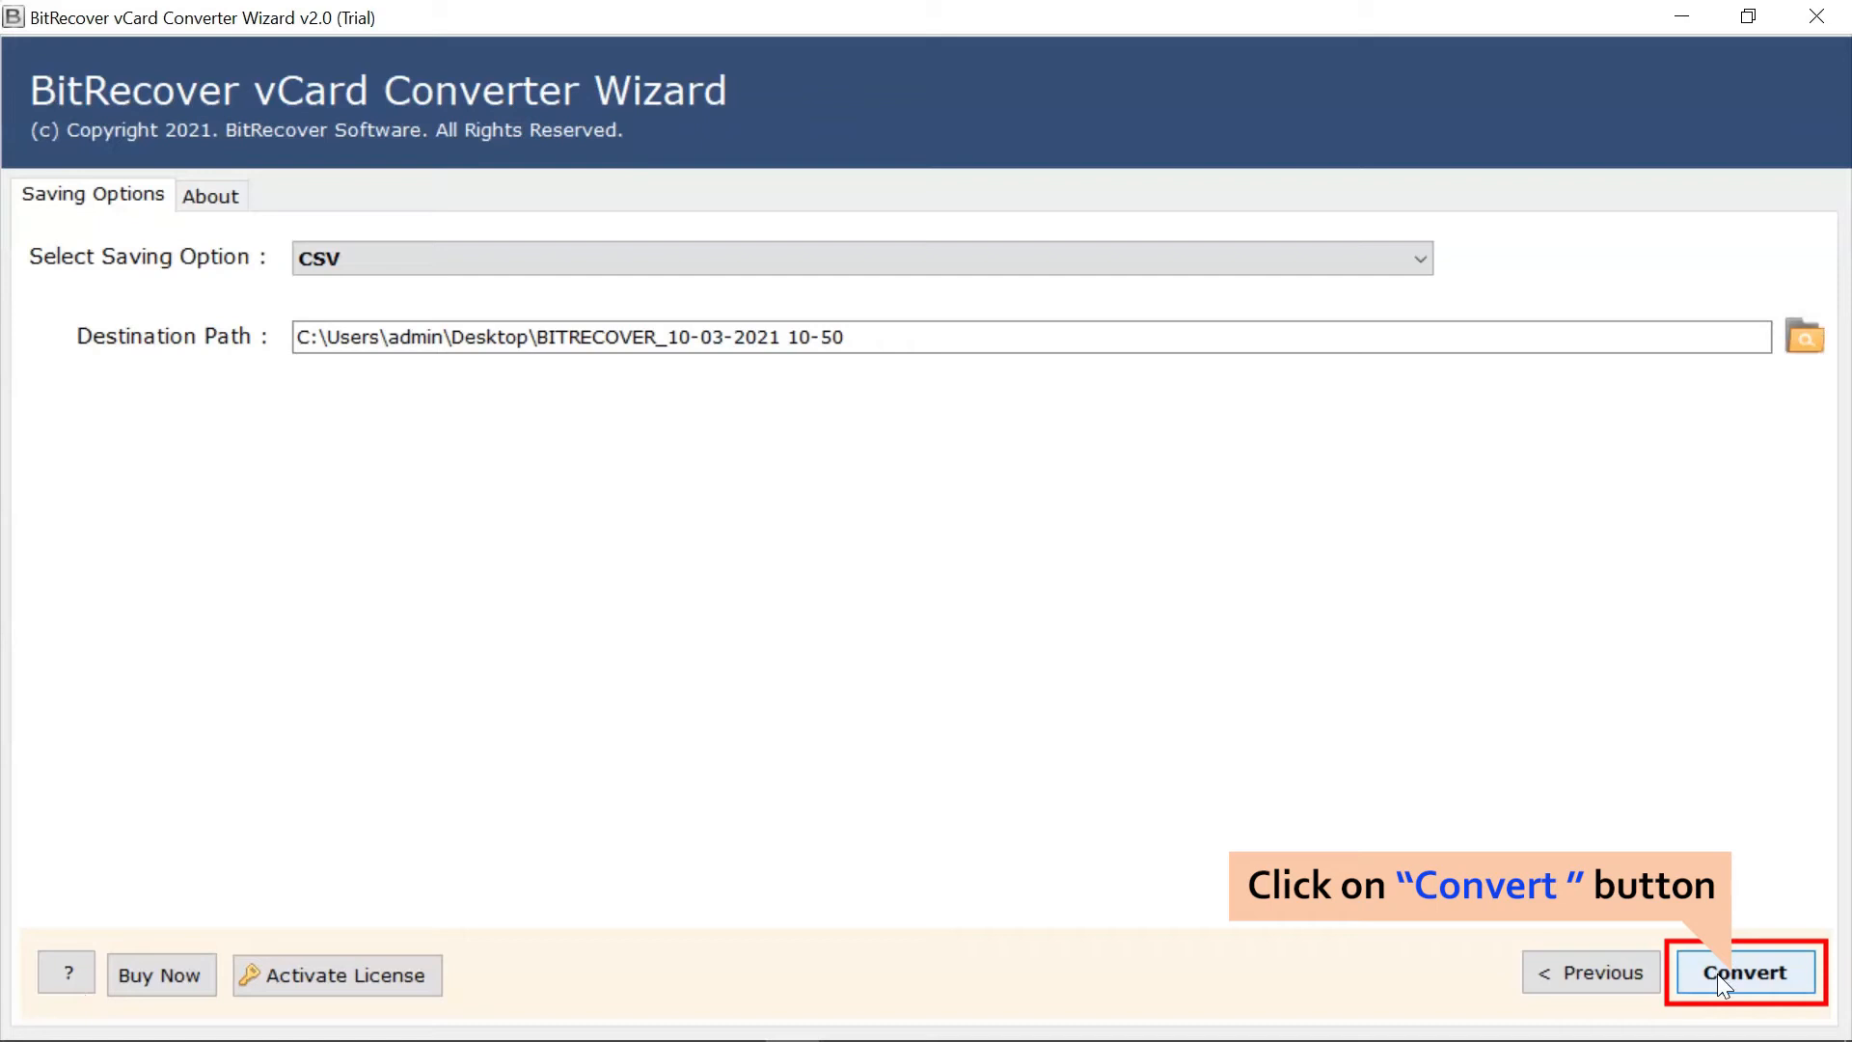
click(1746, 972)
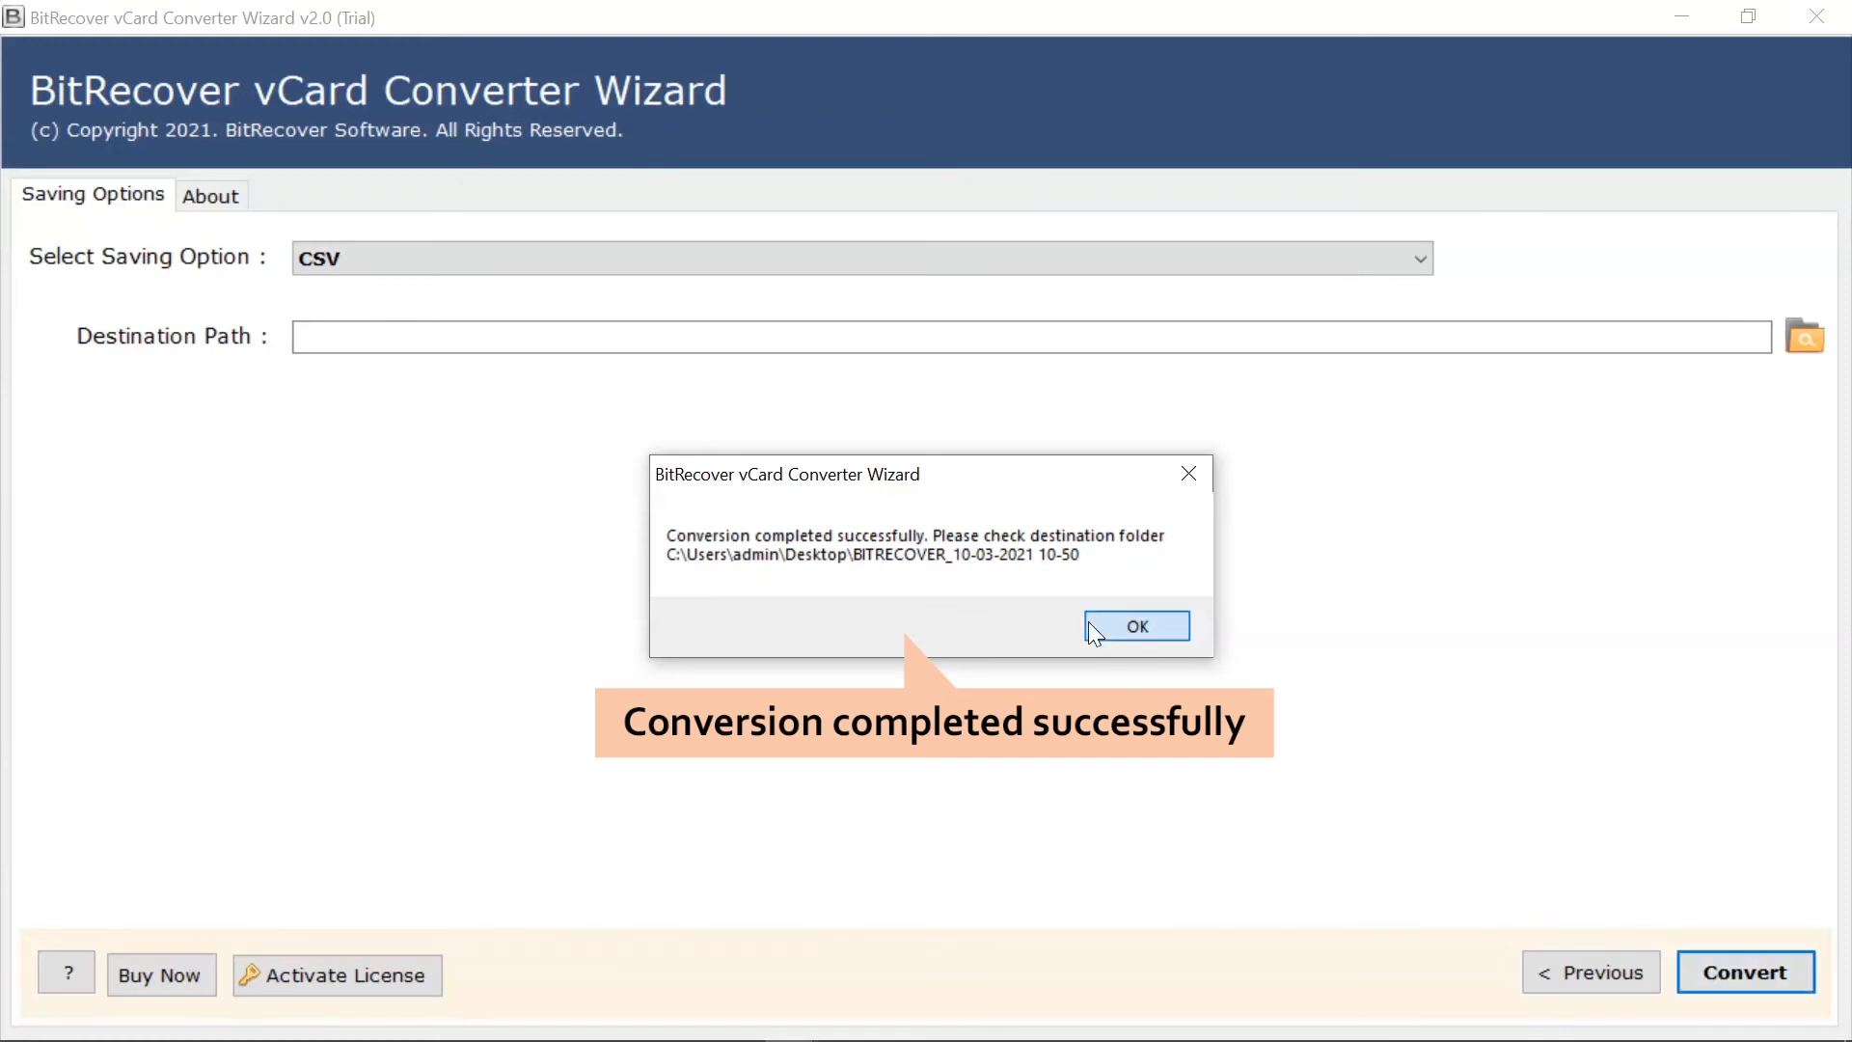
Acknowledge the conversion success message with OK
click(1134, 625)
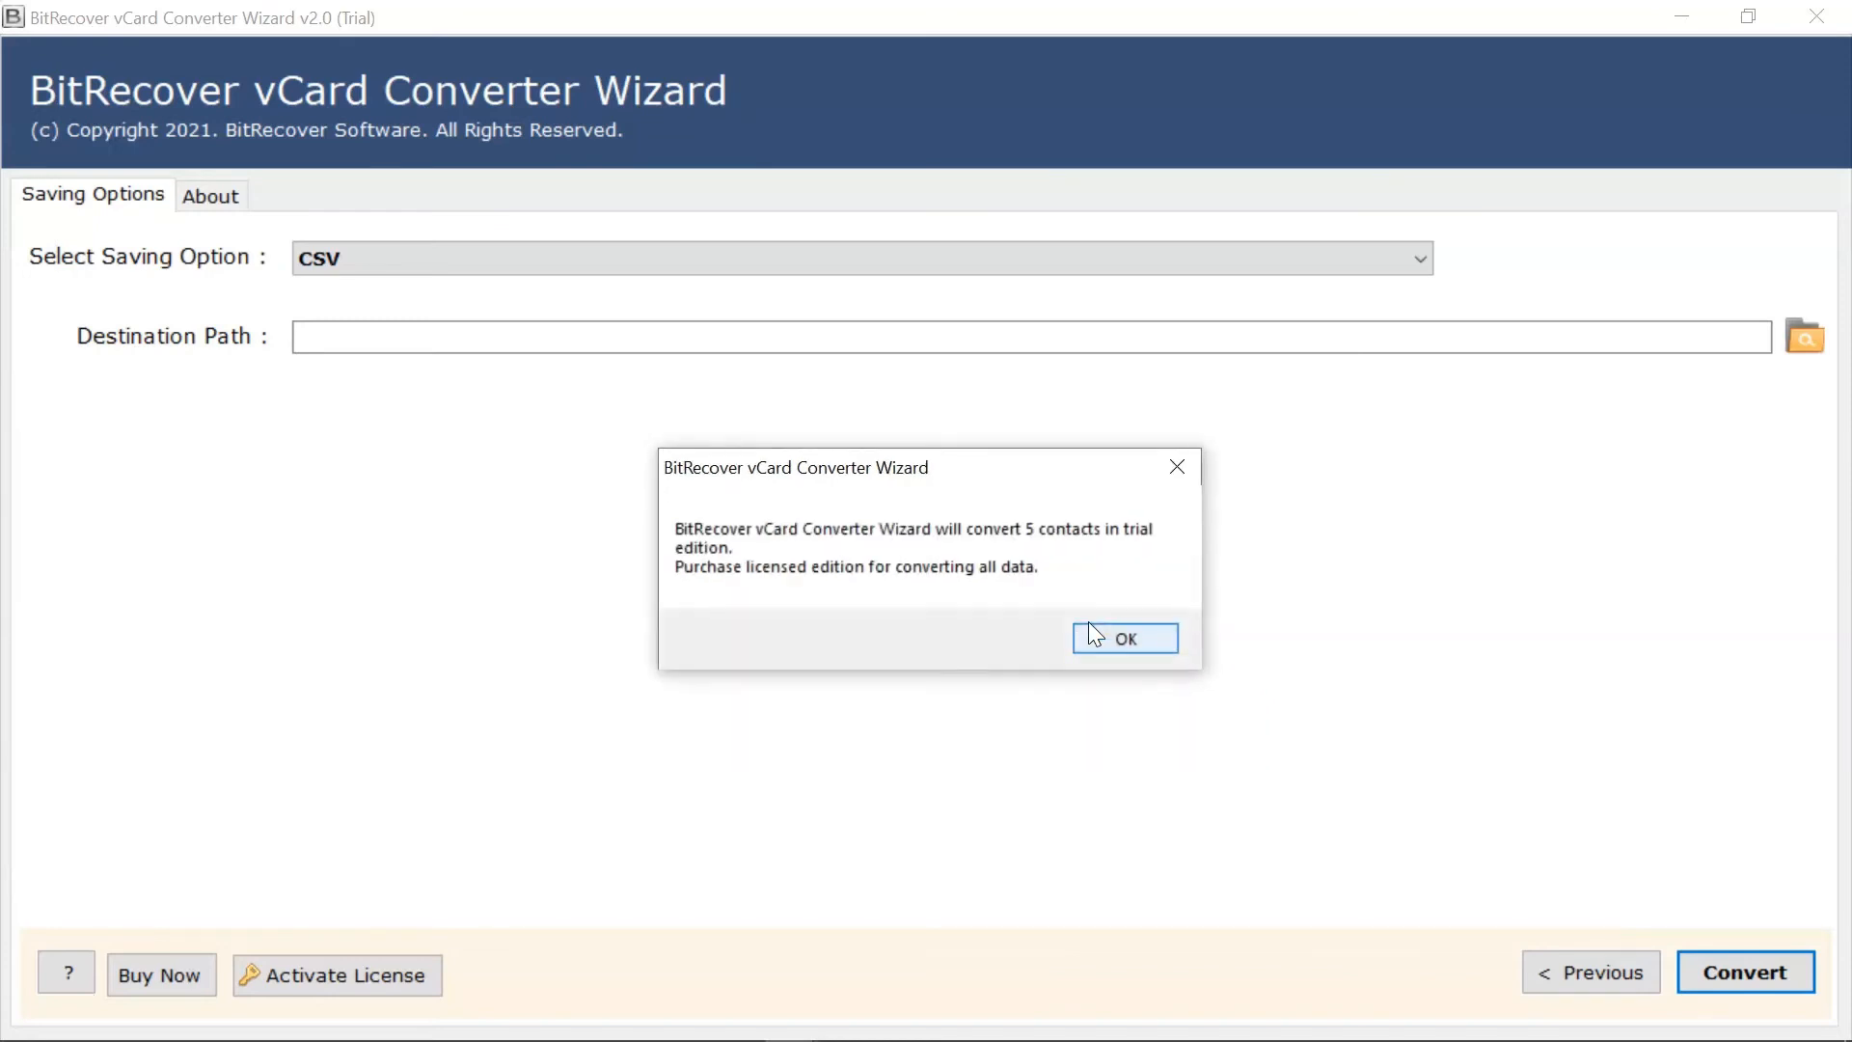
mouse_move(1117, 648)
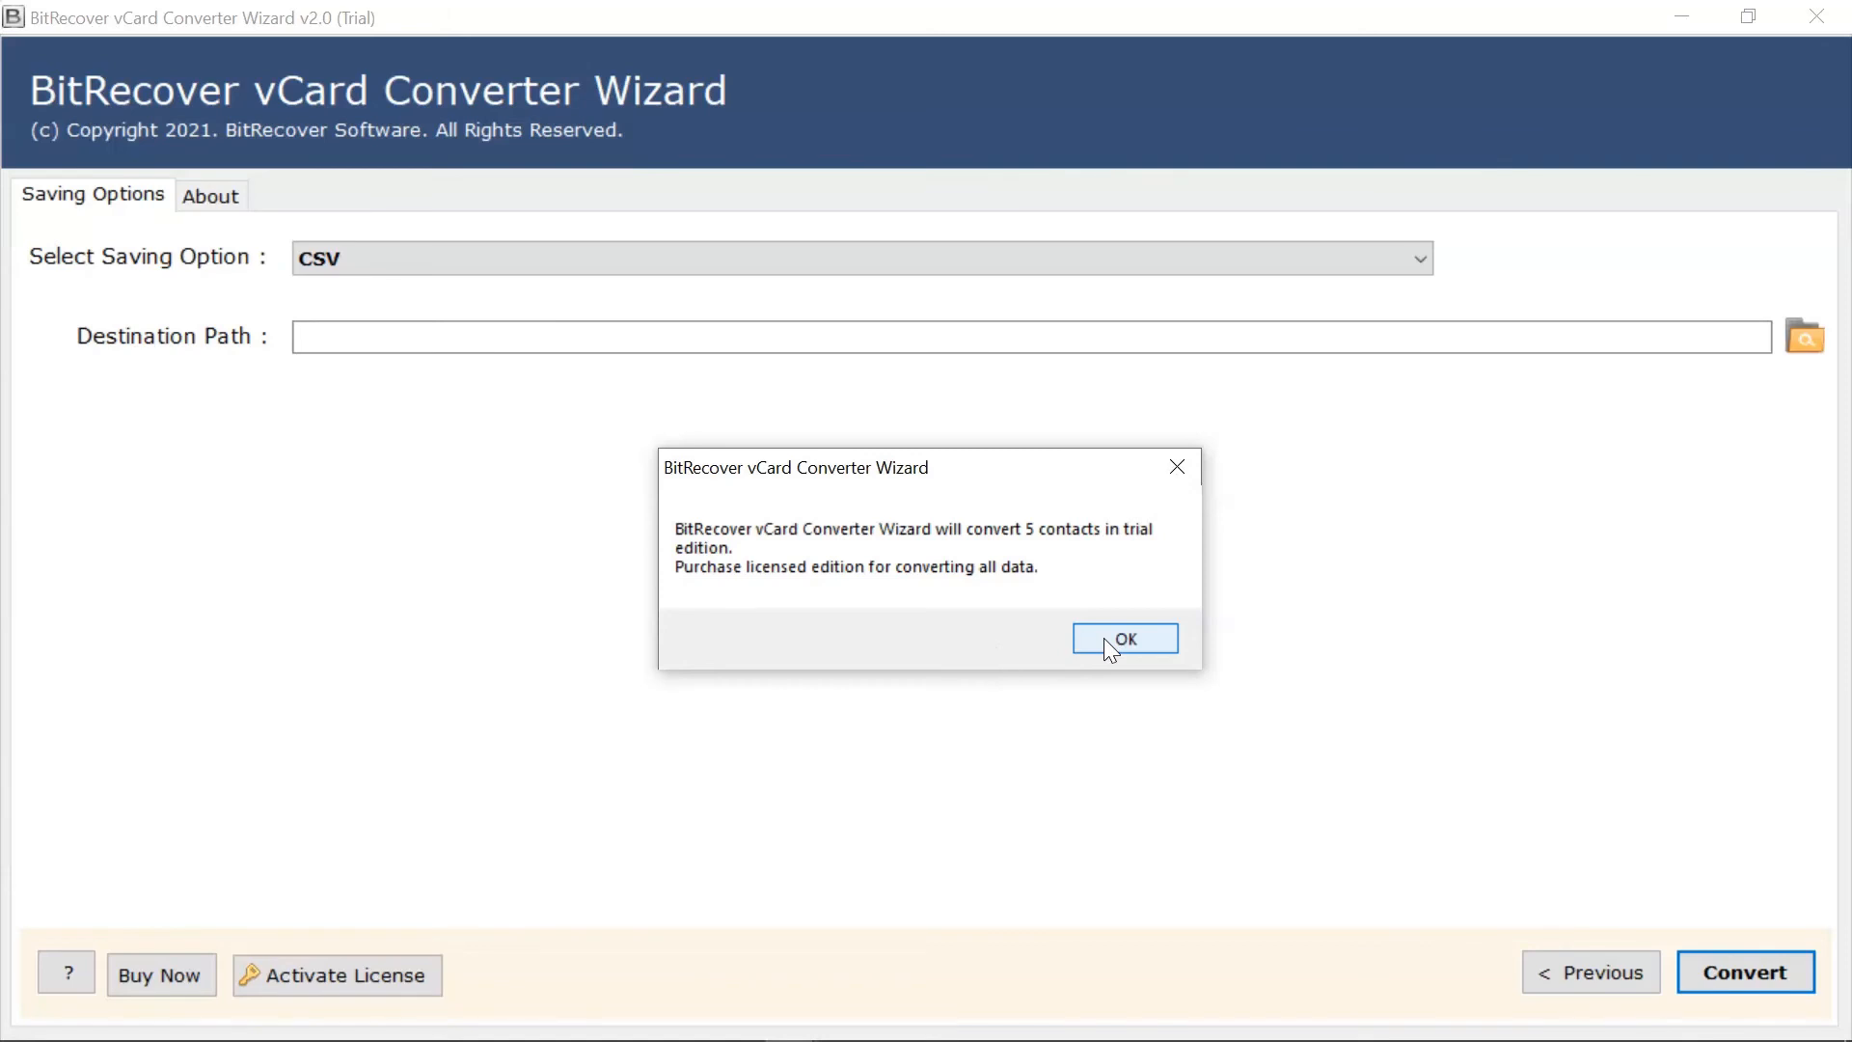
Dismiss the trial notice and open 'My vCard data 2' in Explorer to reveal 'My vCard data 2.csv'
click(1123, 639)
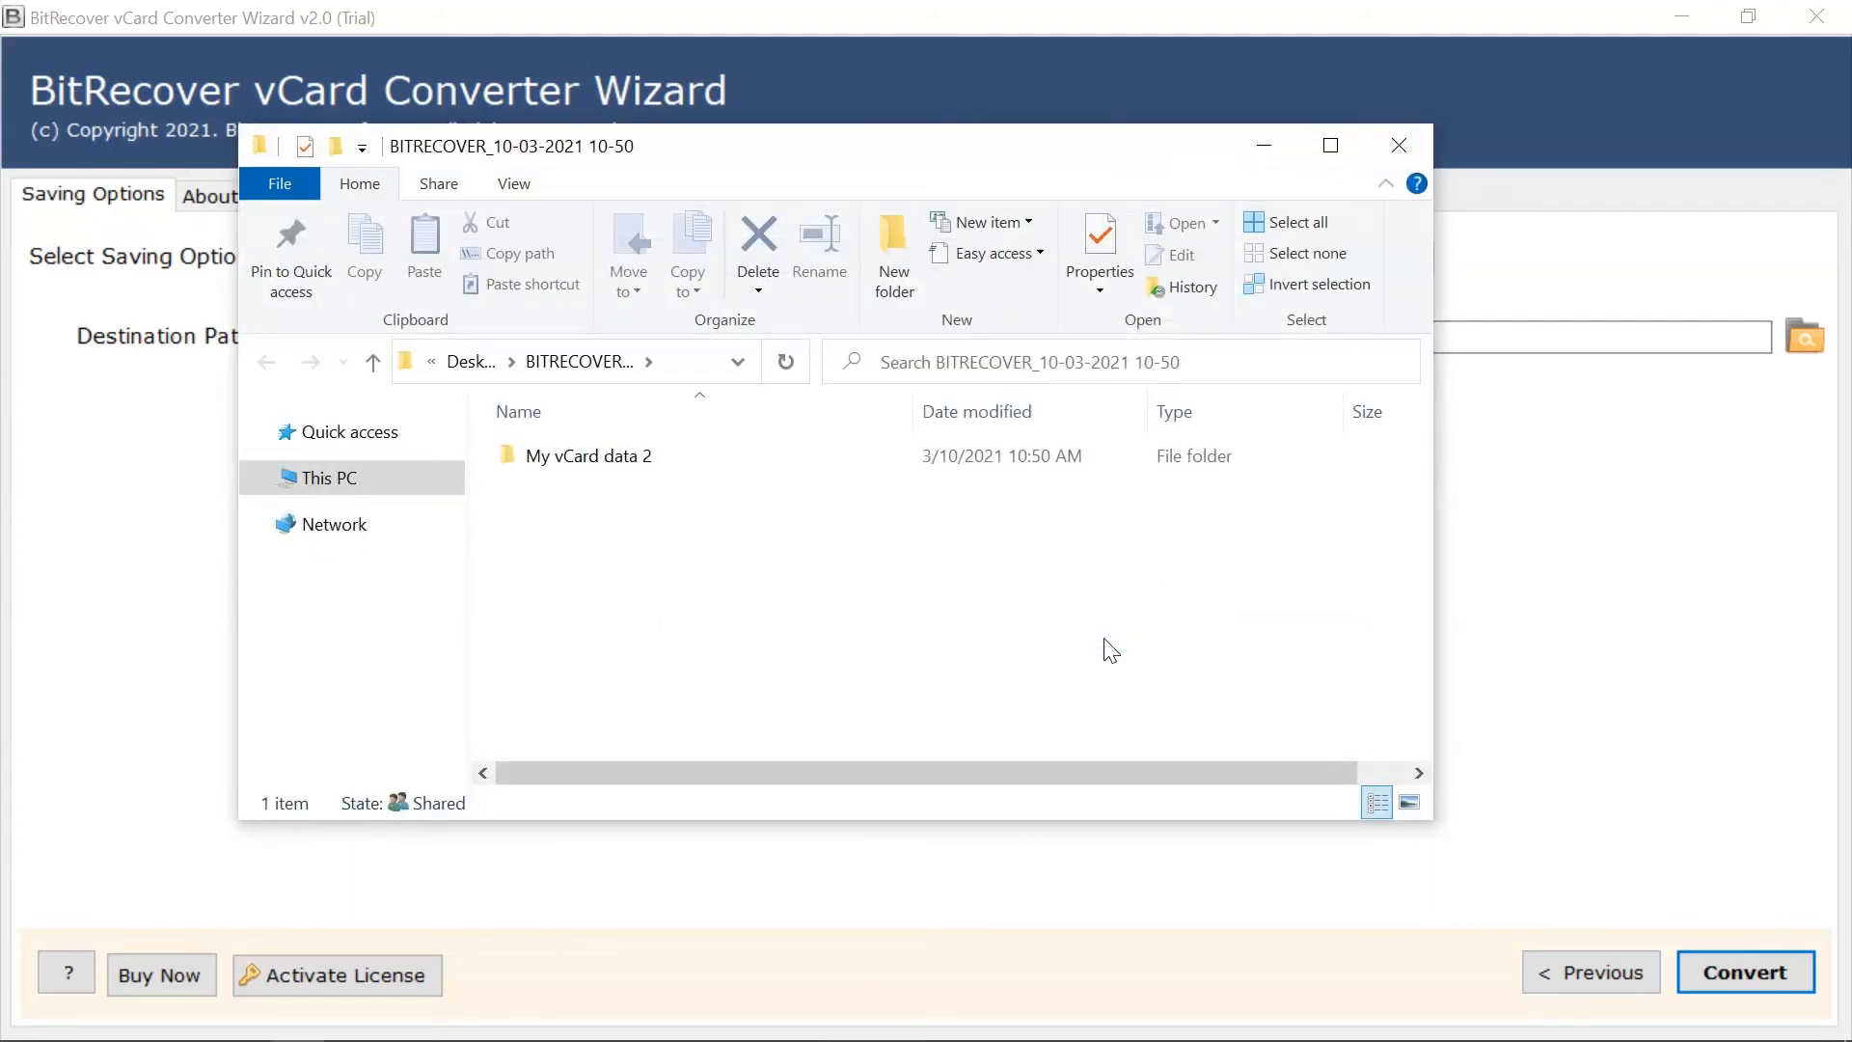
click(590, 455)
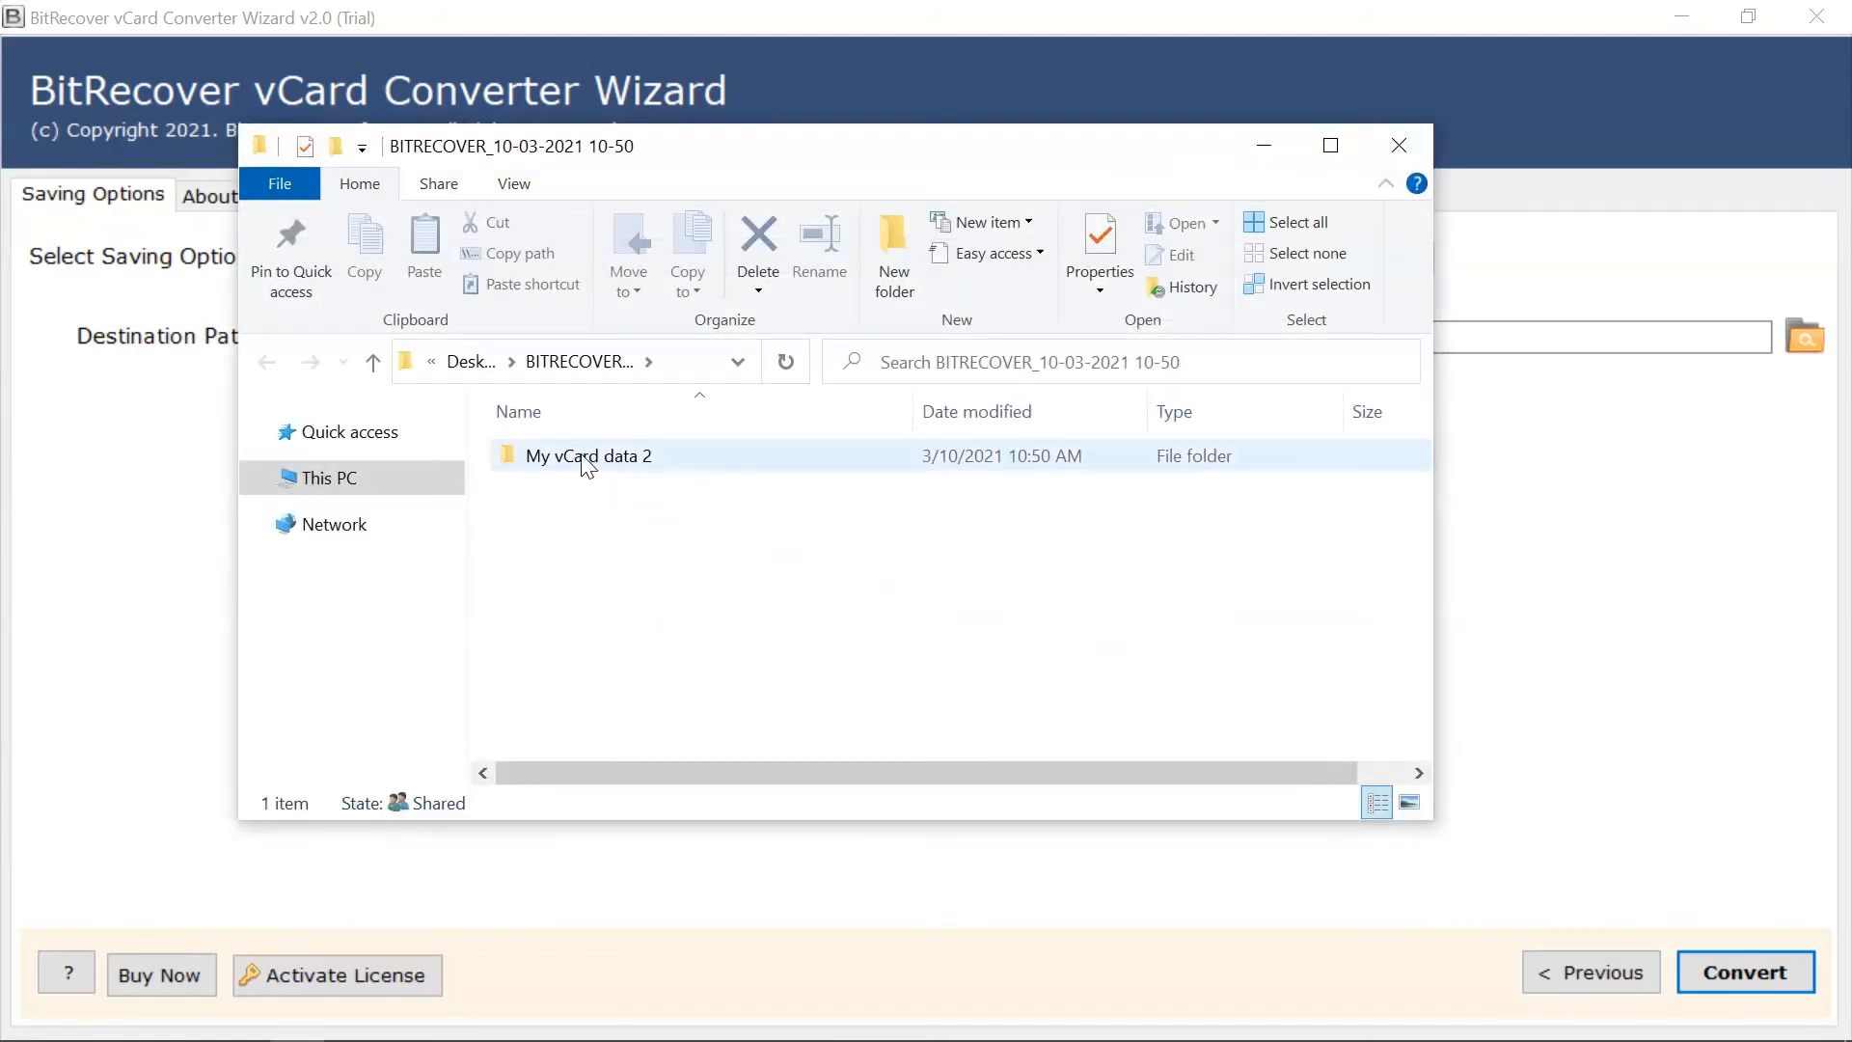
double_click(590, 455)
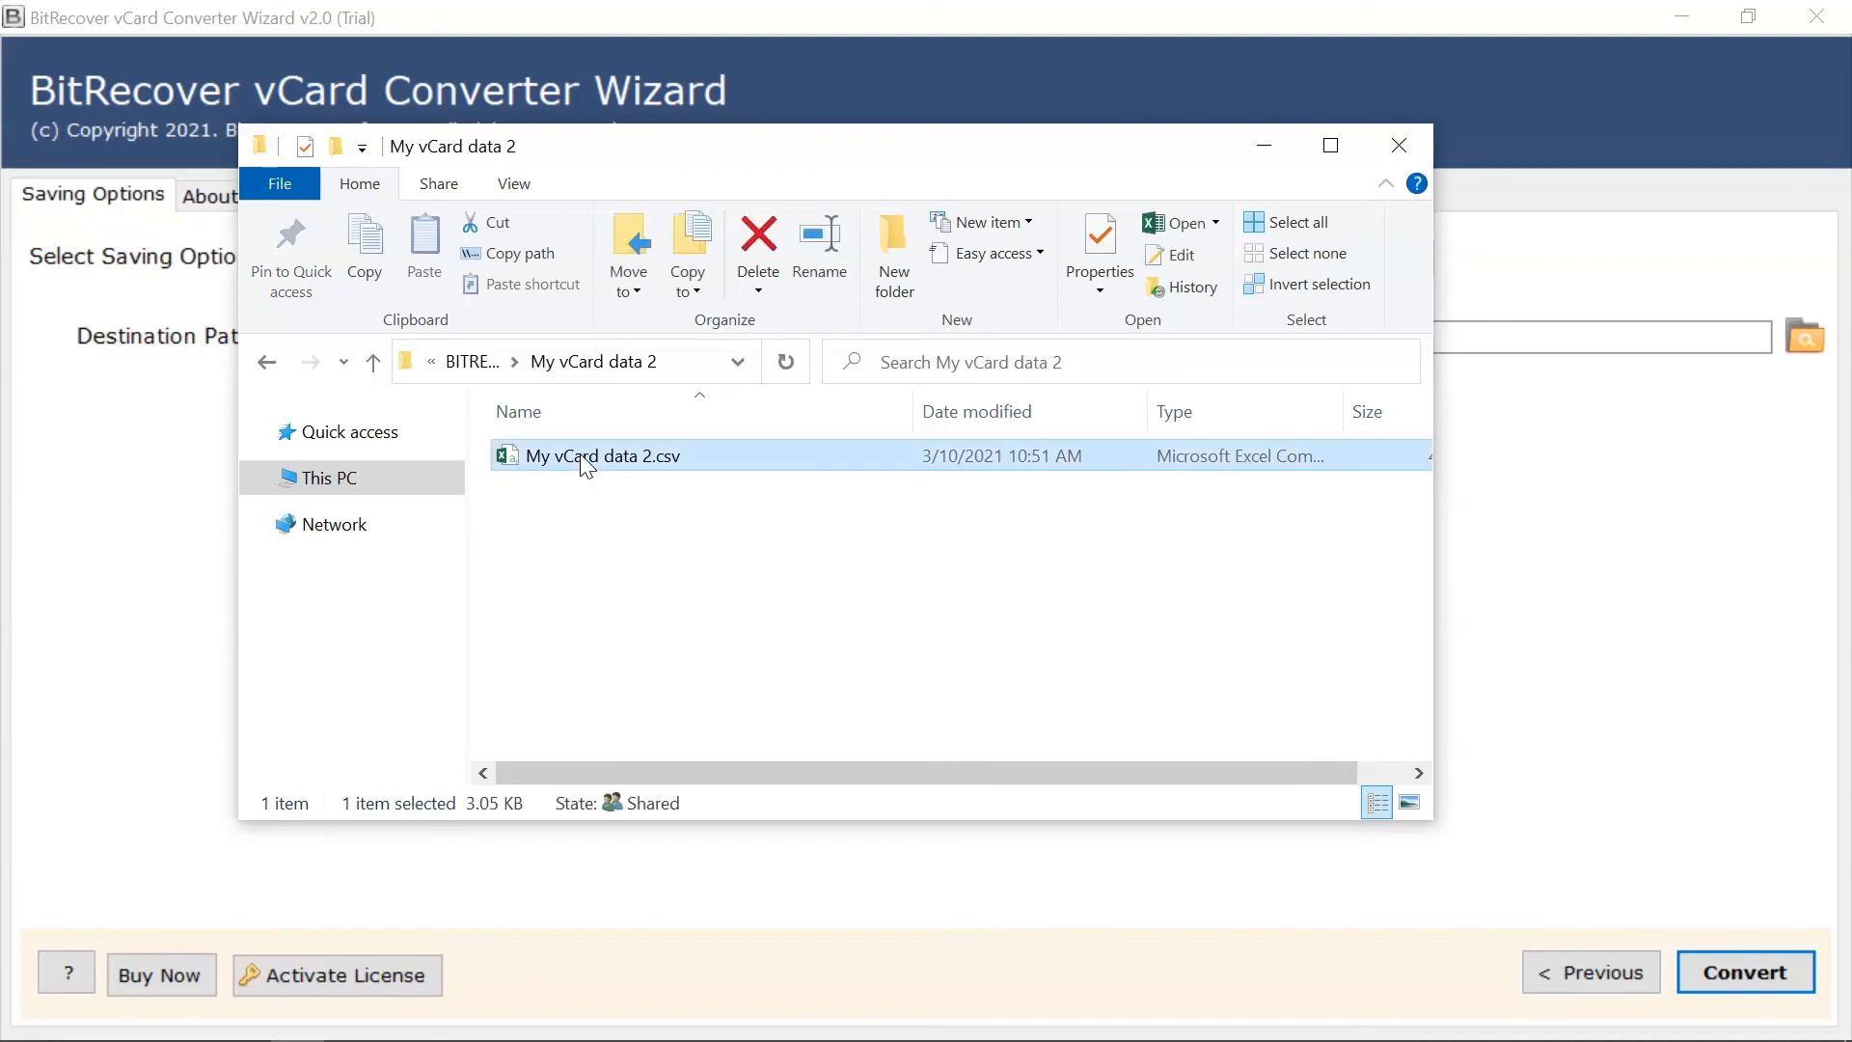